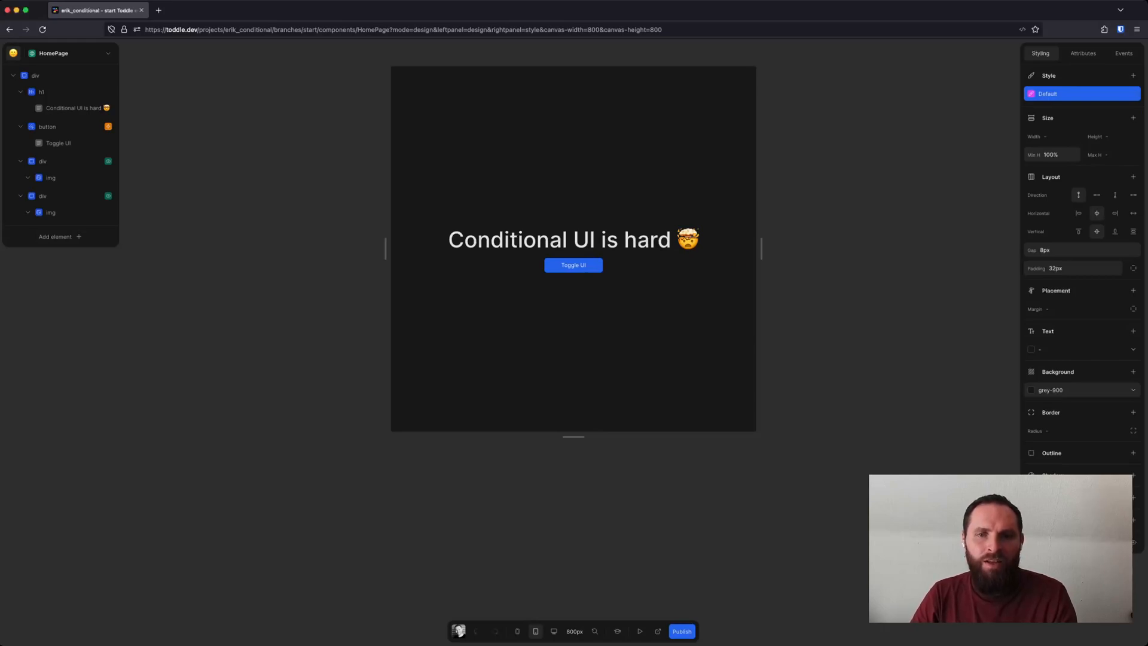
mouse_move(846, 446)
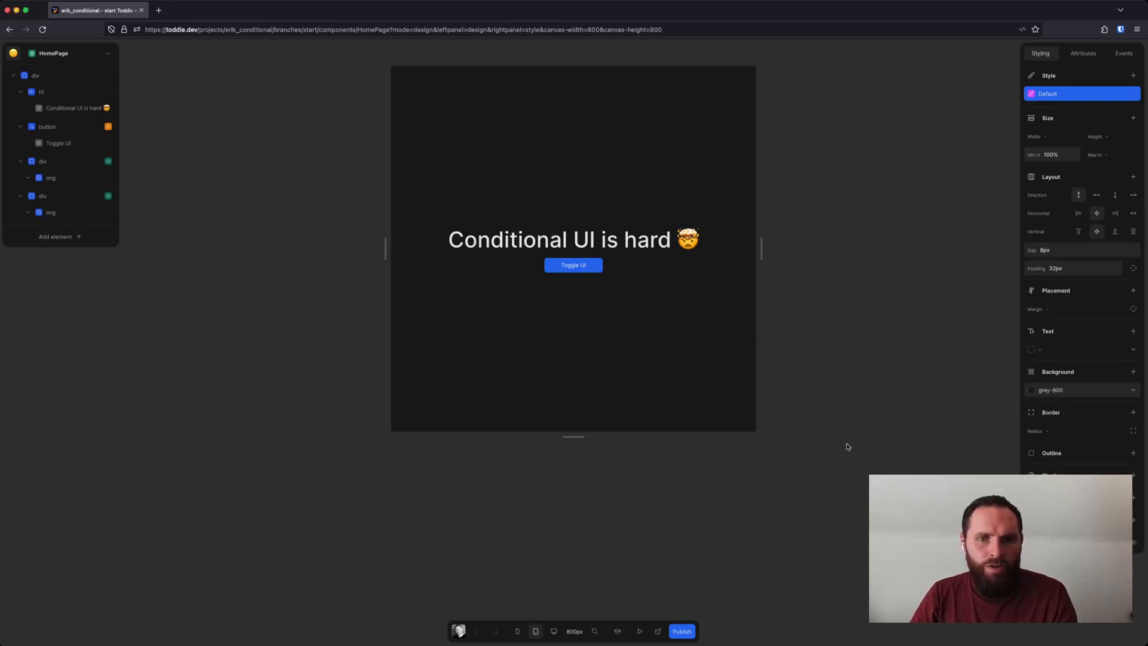
mouse_move(370, 344)
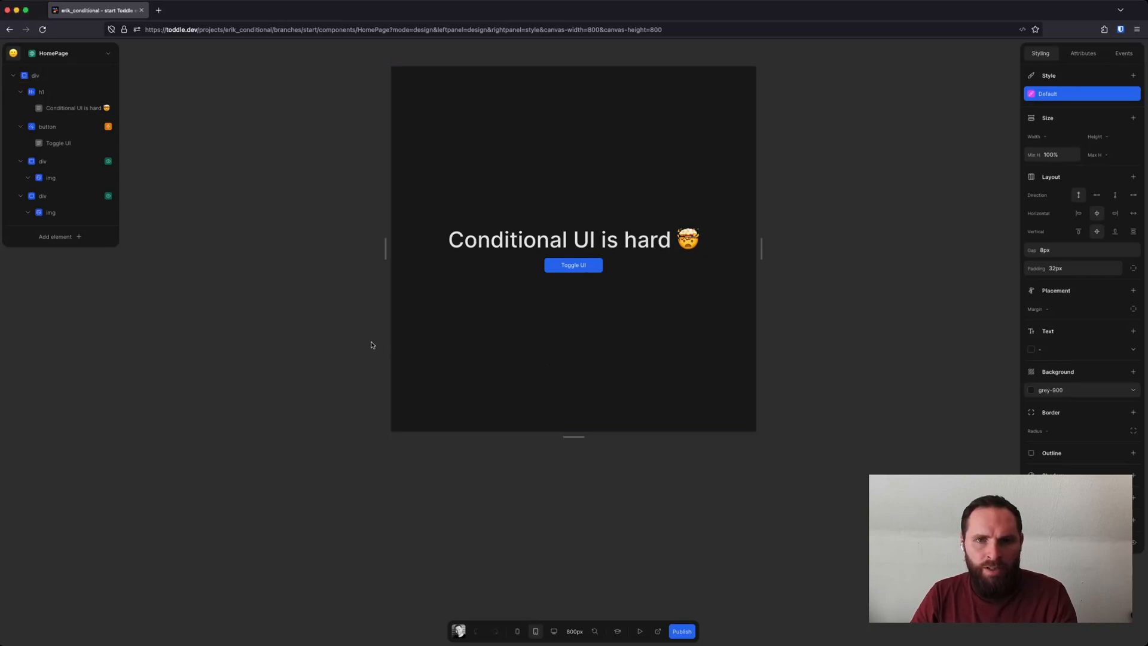
mouse_move(324, 338)
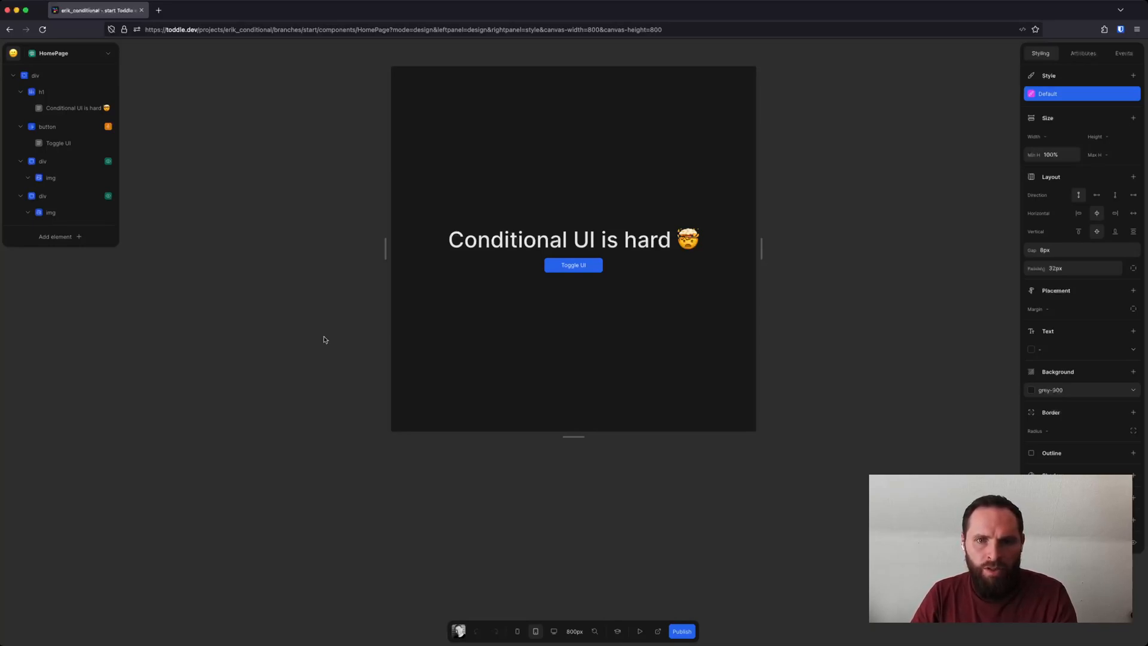
mouse_move(93, 218)
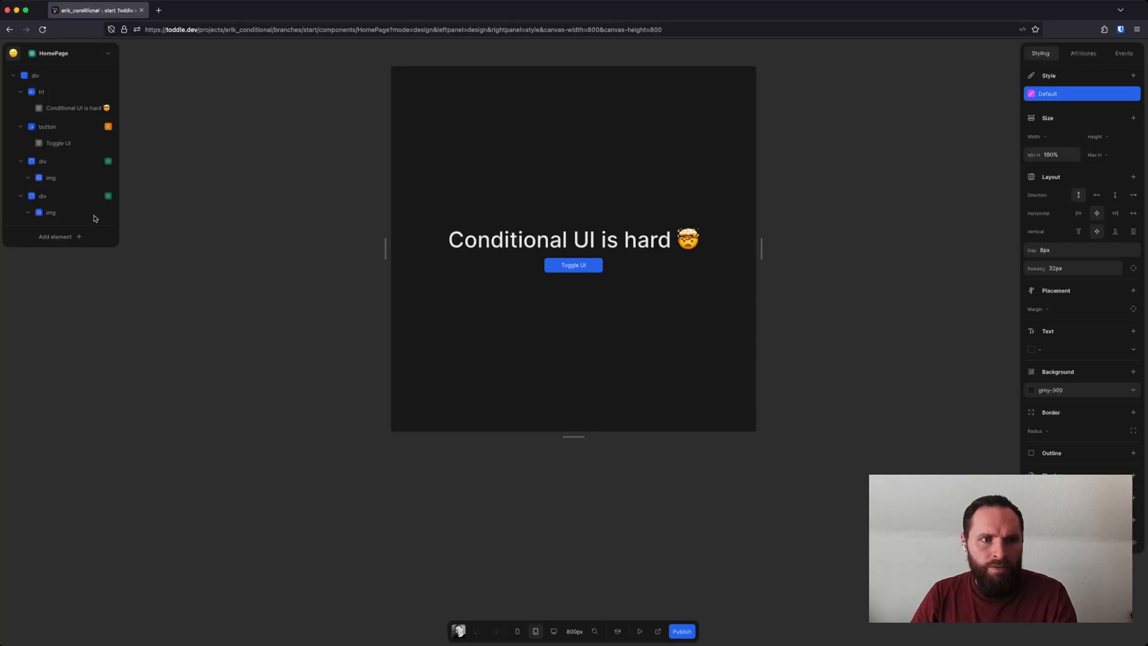
mouse_move(569, 475)
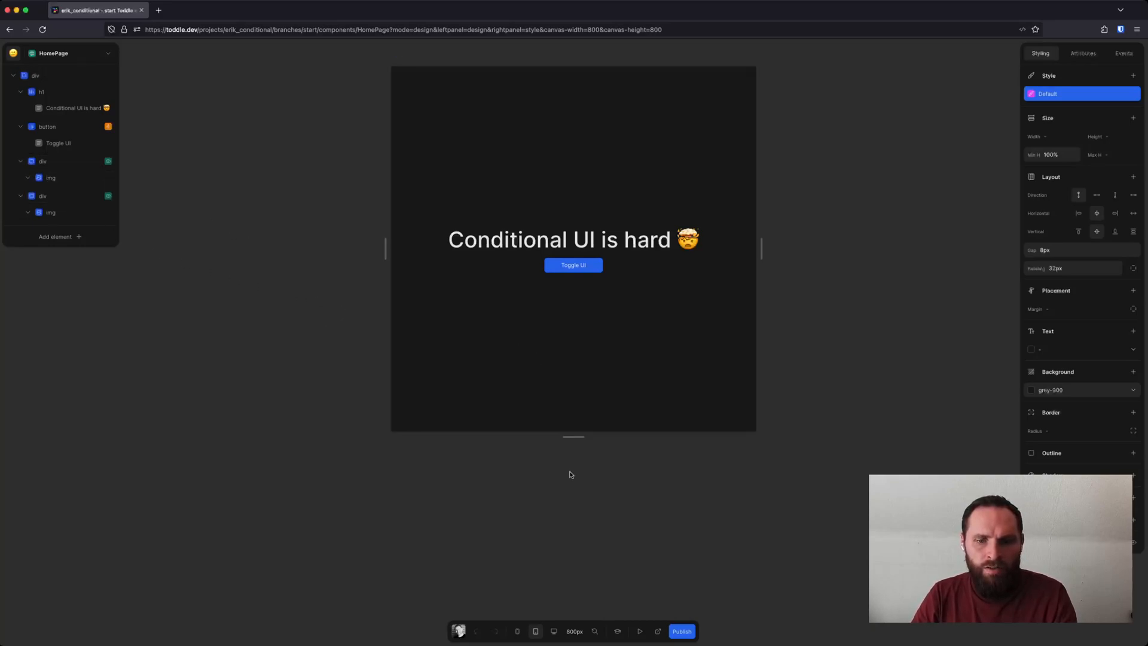
Test the toggle button interactively, cycling the conditional images in and out, then return to design mode.
click(638, 631)
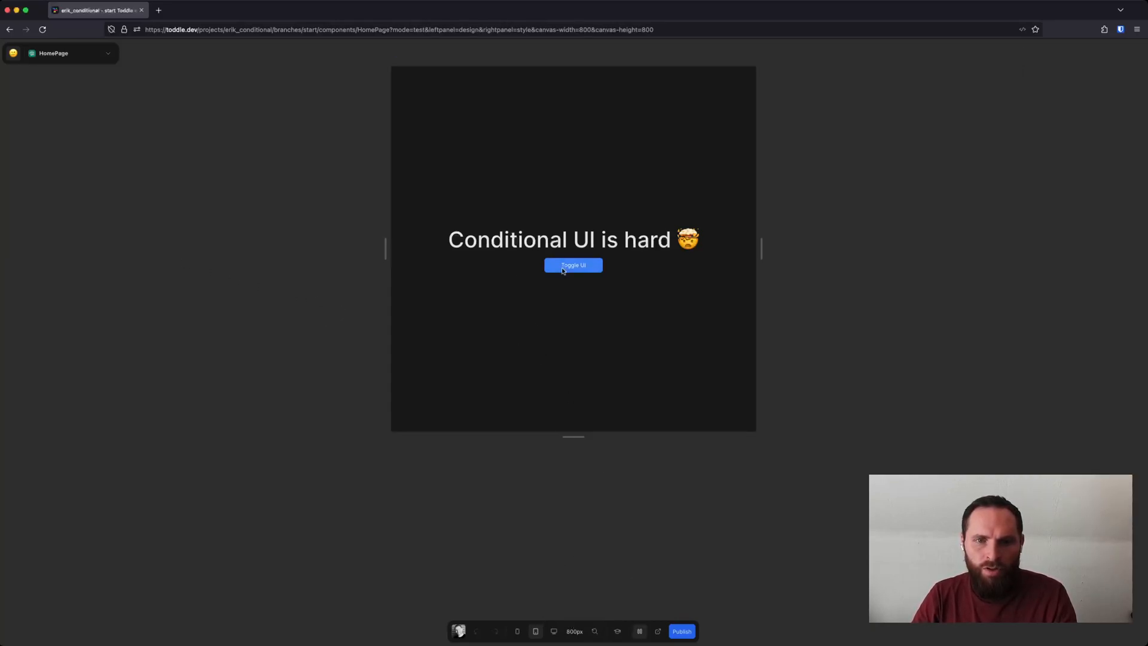
click(572, 265)
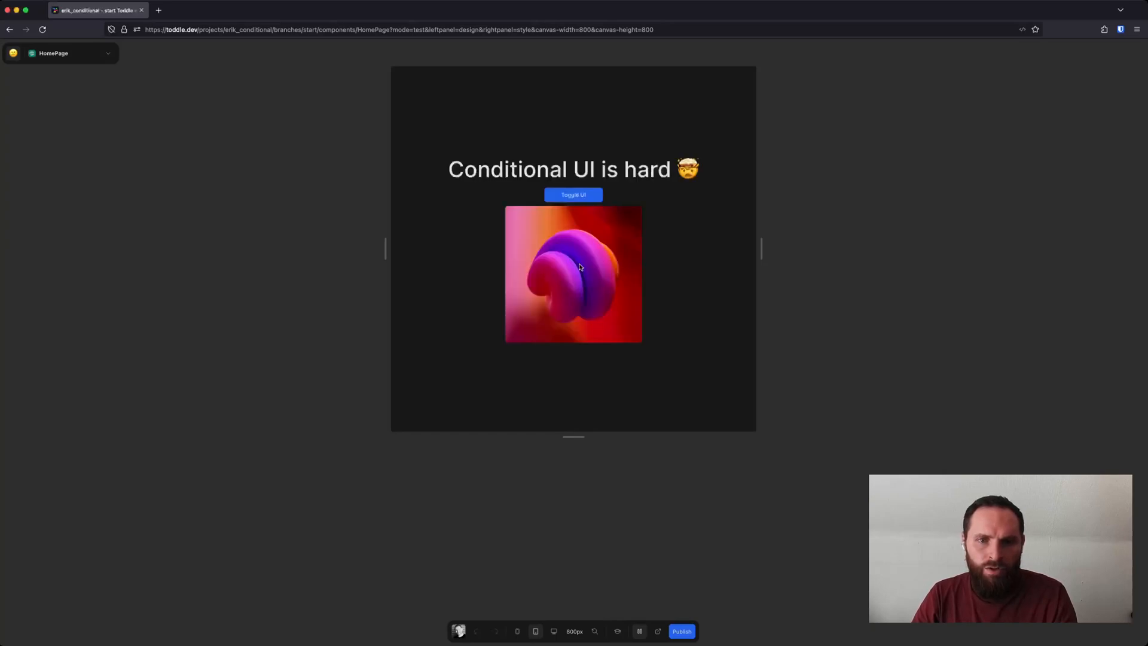
click(573, 195)
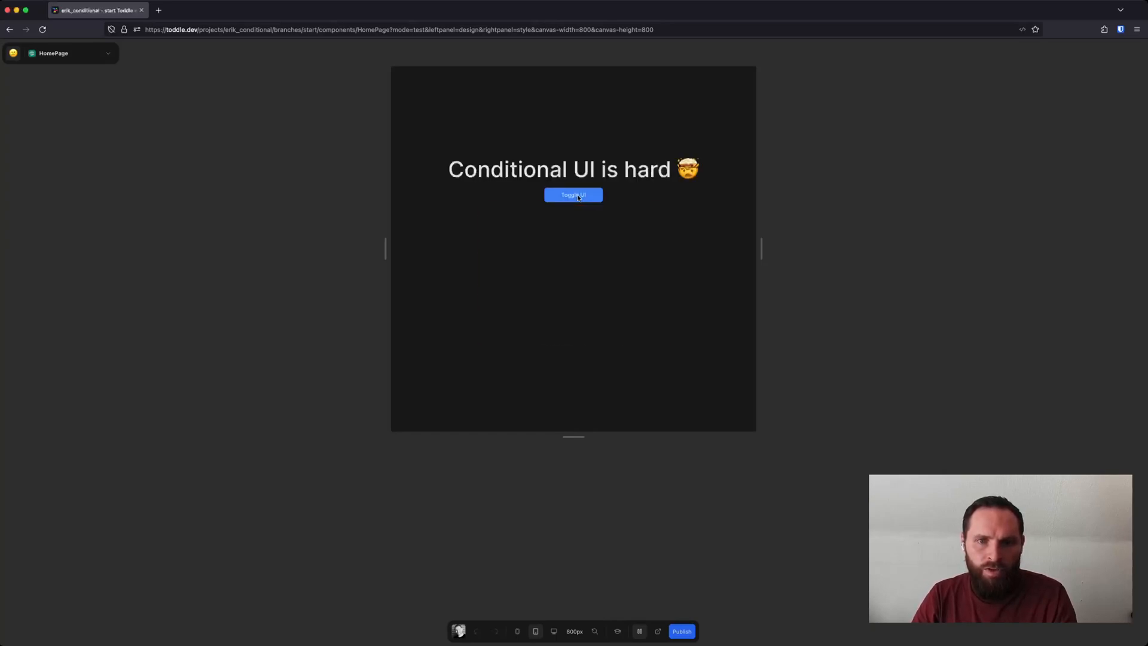
click(573, 195)
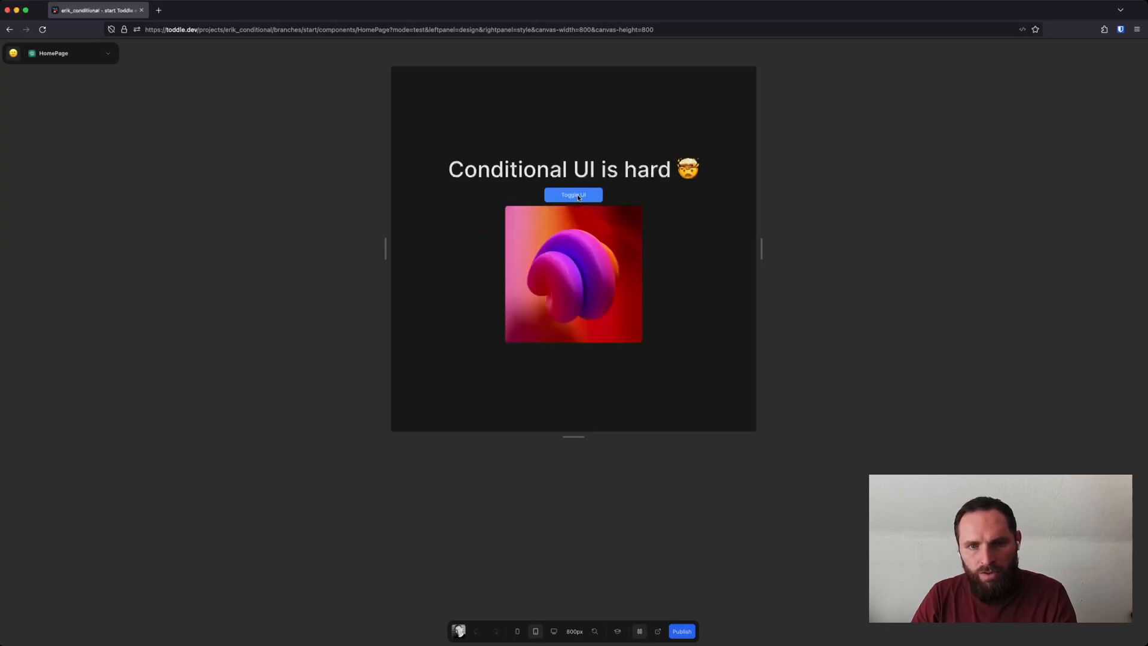
click(572, 194)
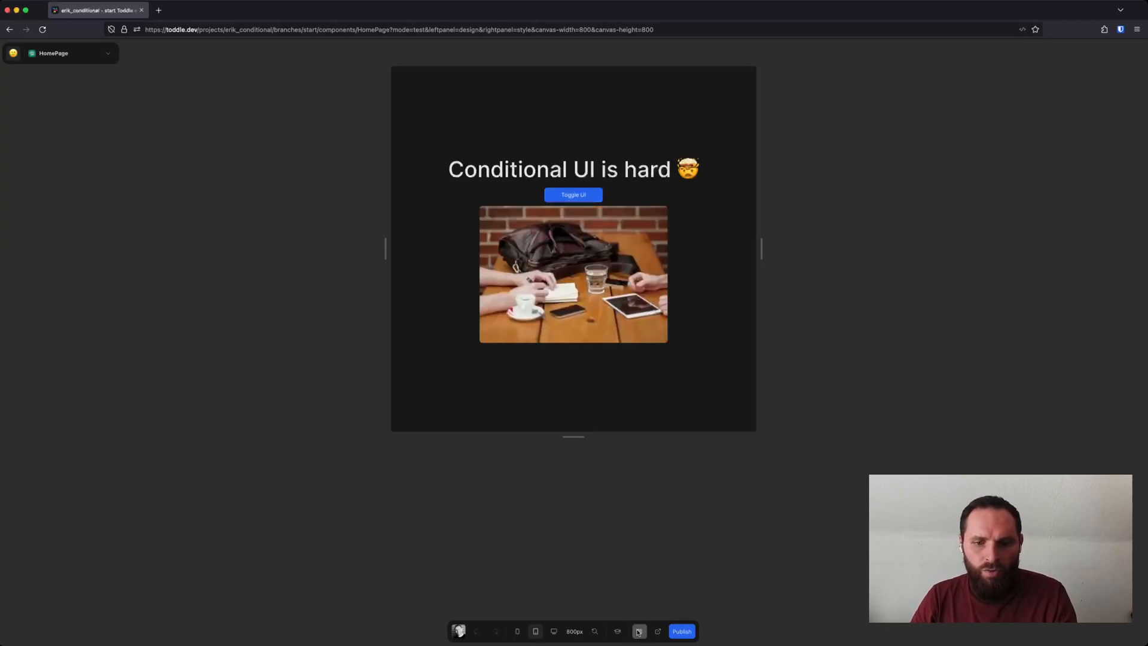
click(637, 631)
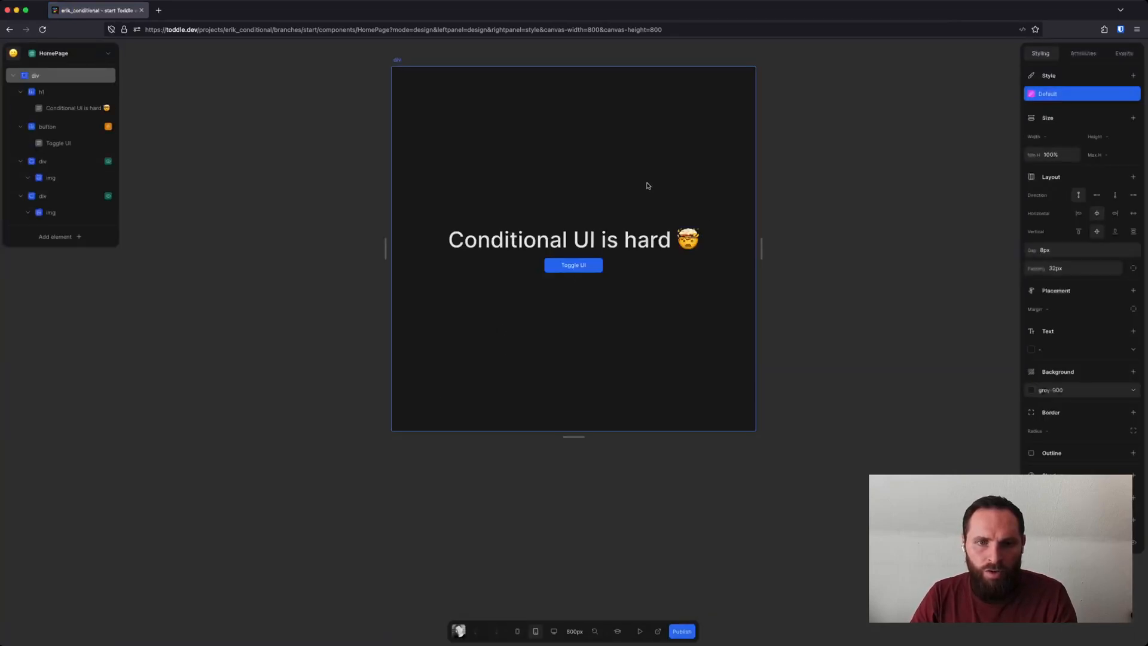
mouse_move(475, 309)
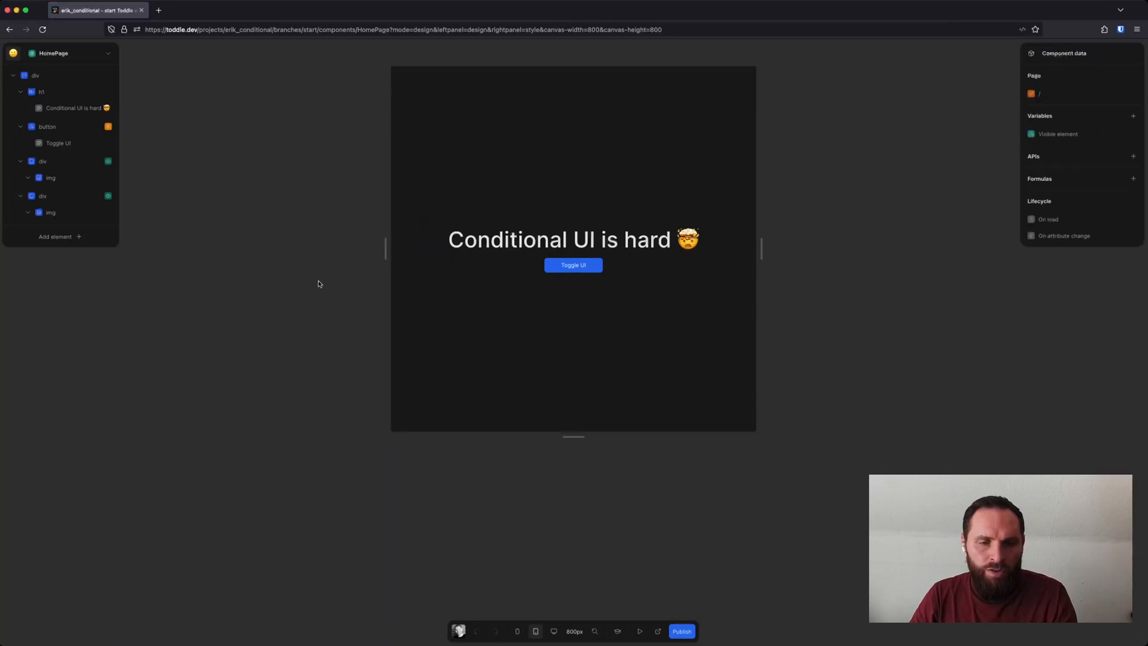
mouse_move(246, 251)
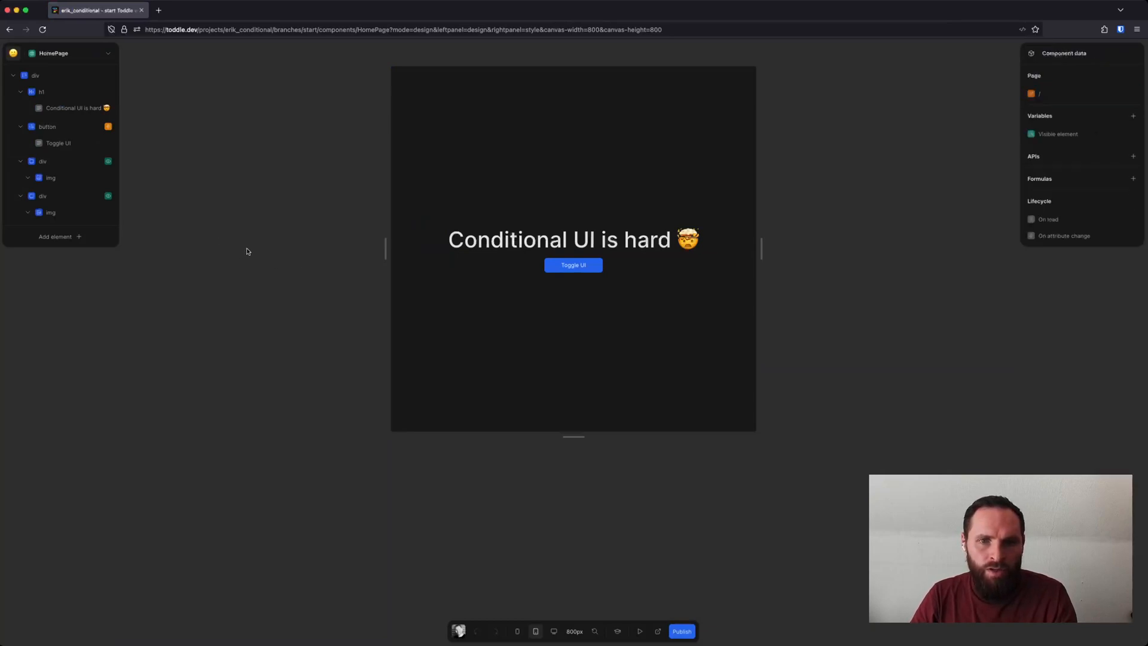
mouse_move(210, 234)
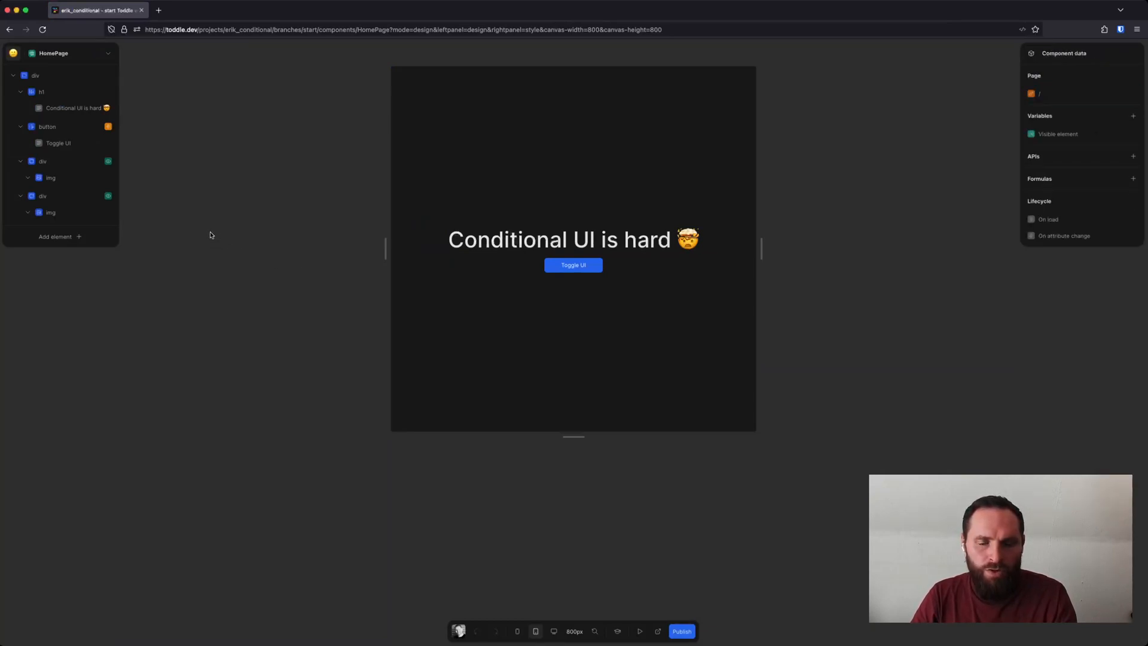
Select the first div in the element tree.
click(43, 195)
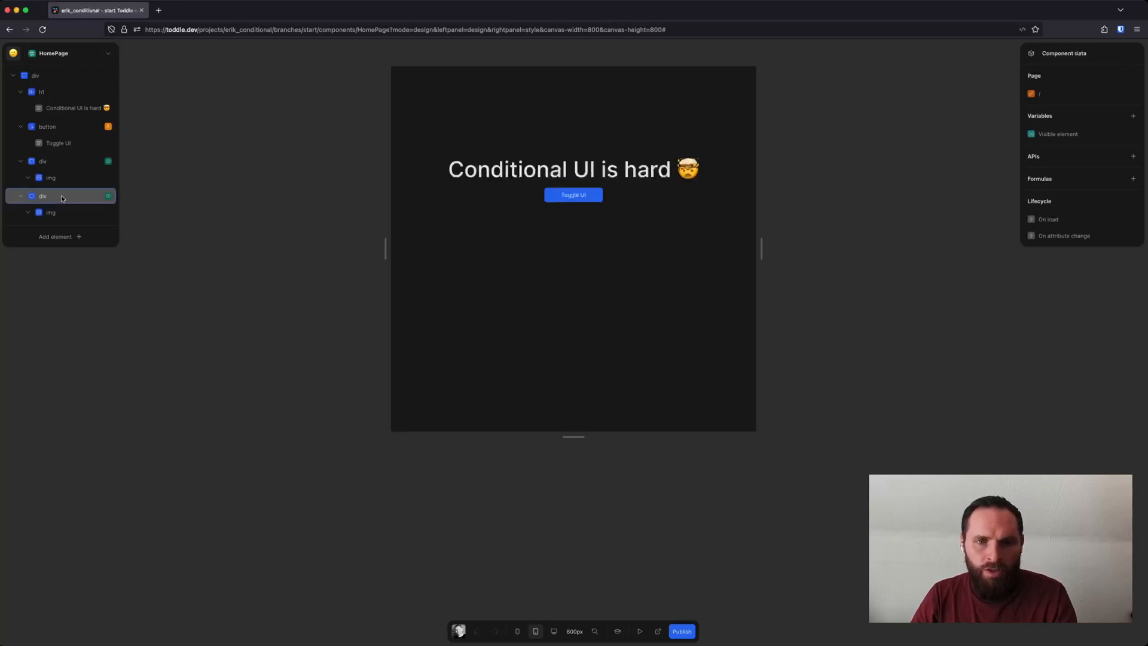
Reveal the first div's hidden gradient image on the canvas with its Styling panel.
click(43, 195)
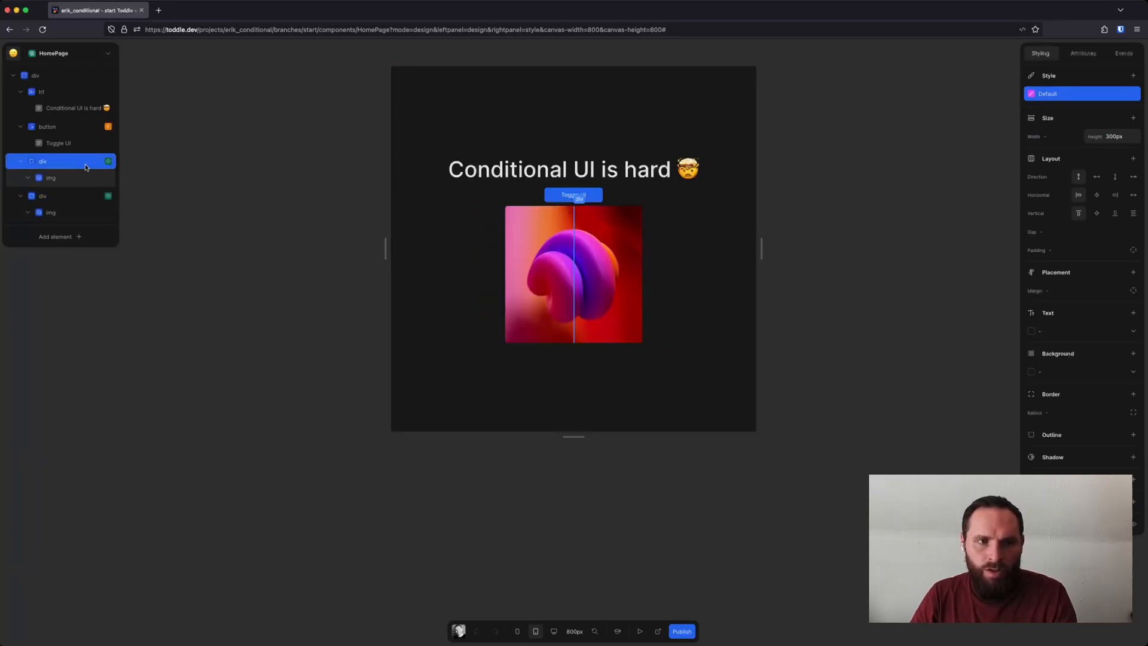
Show the second div's café-table photo on the canvas with its image styles open.
click(50, 213)
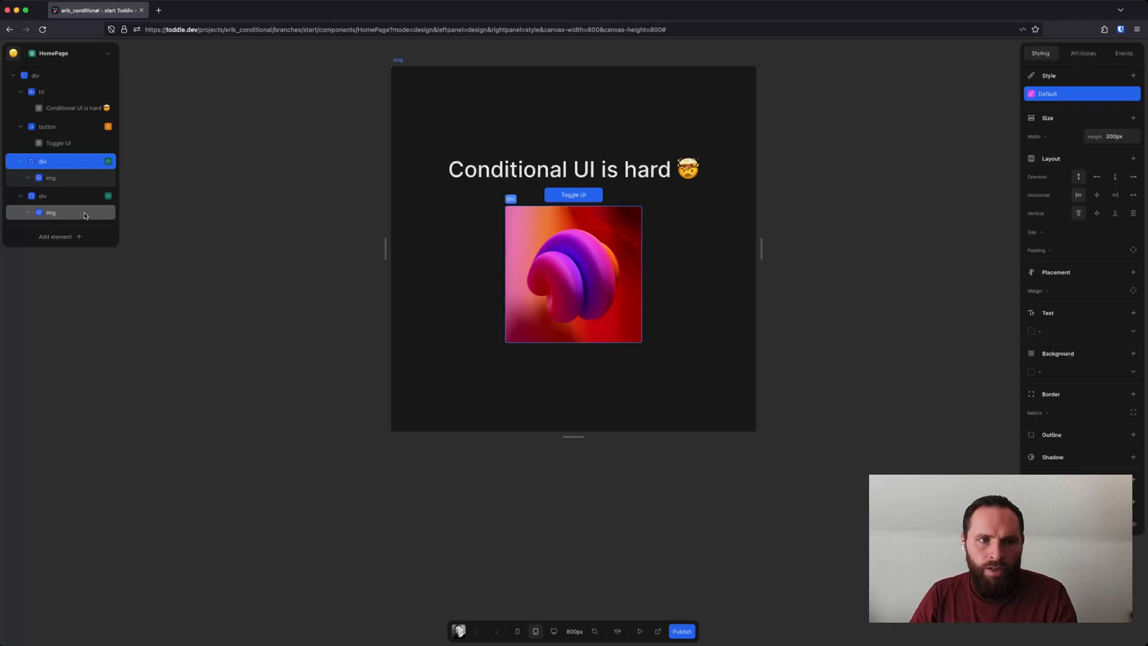
click(43, 195)
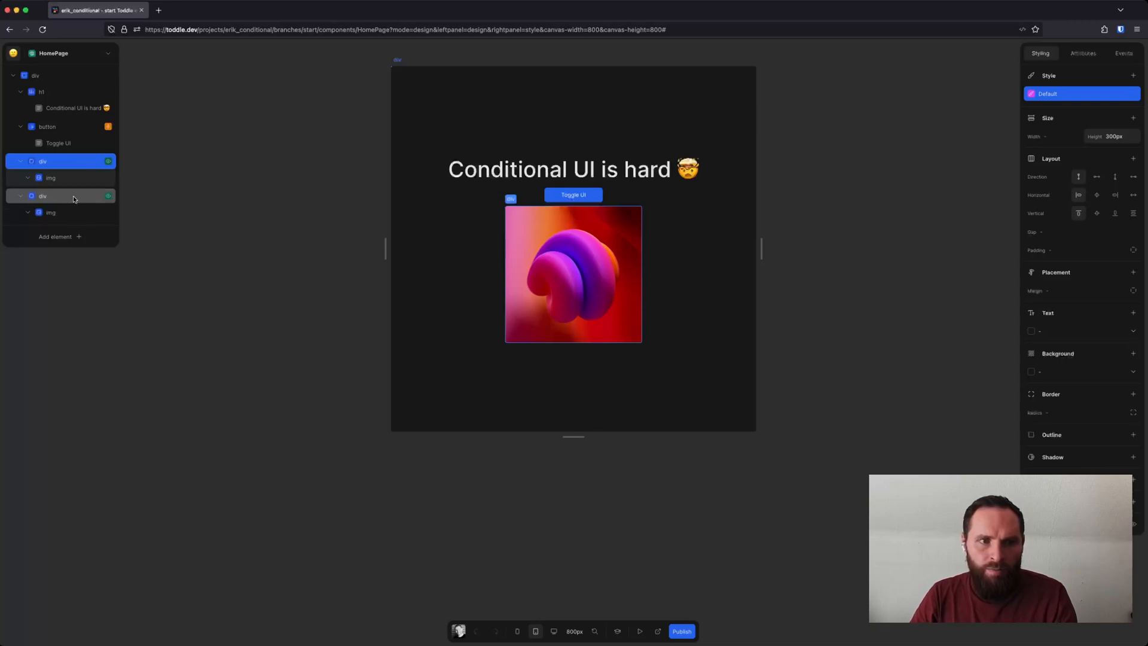
click(51, 213)
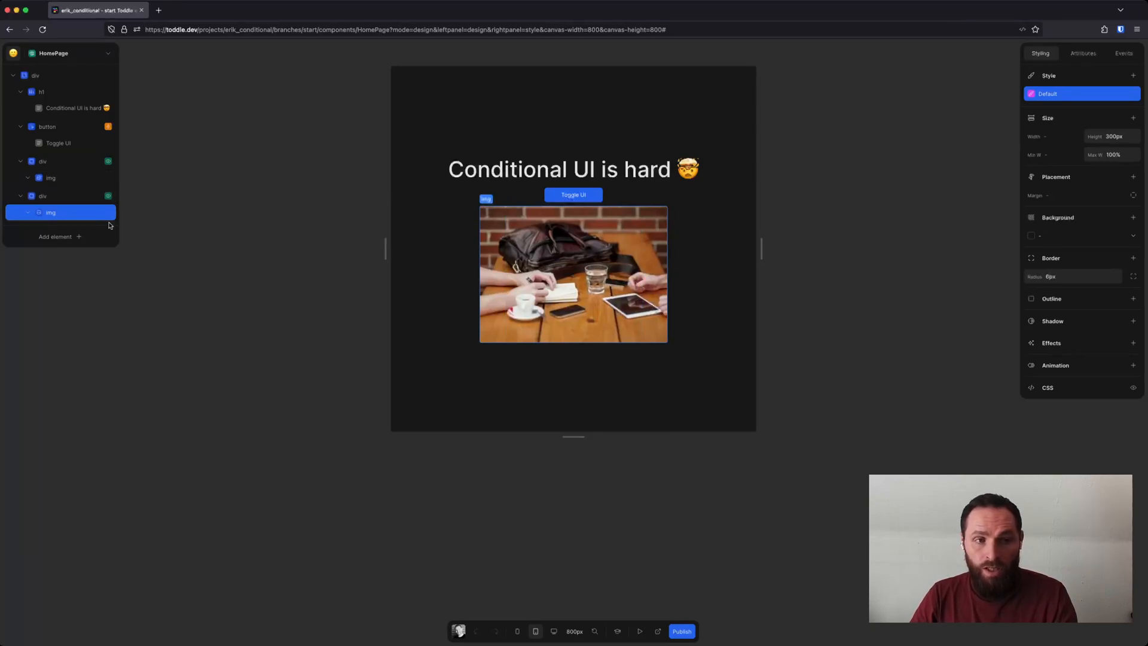
mouse_move(122, 223)
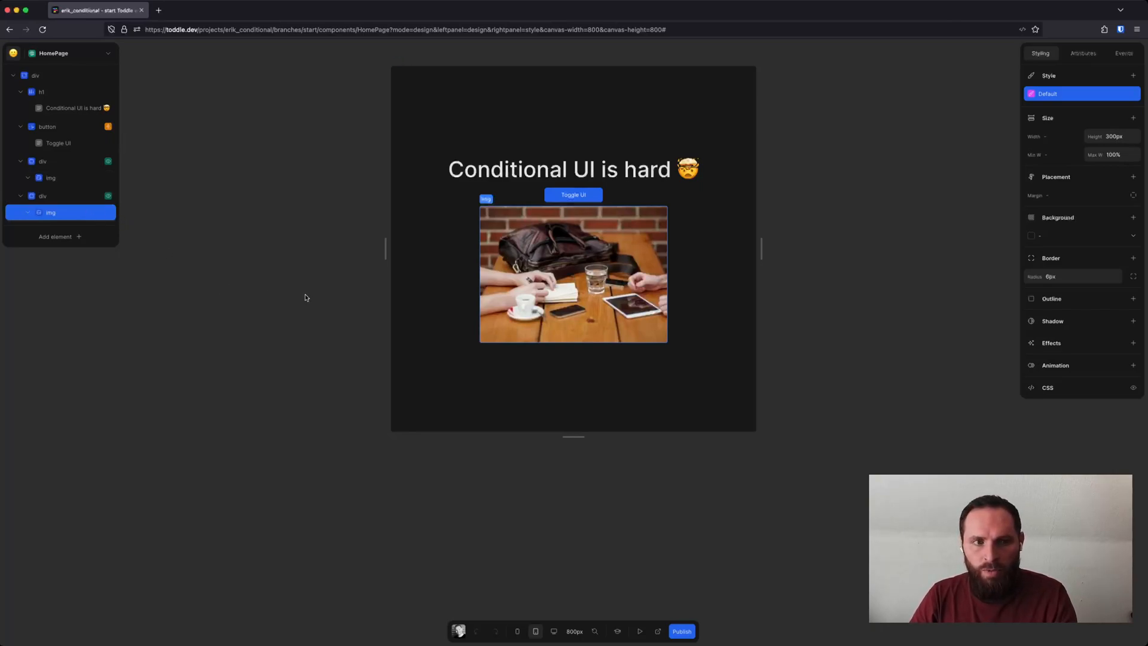
View the button's 'Toggle UI' text node Show and Text settings.
click(57, 142)
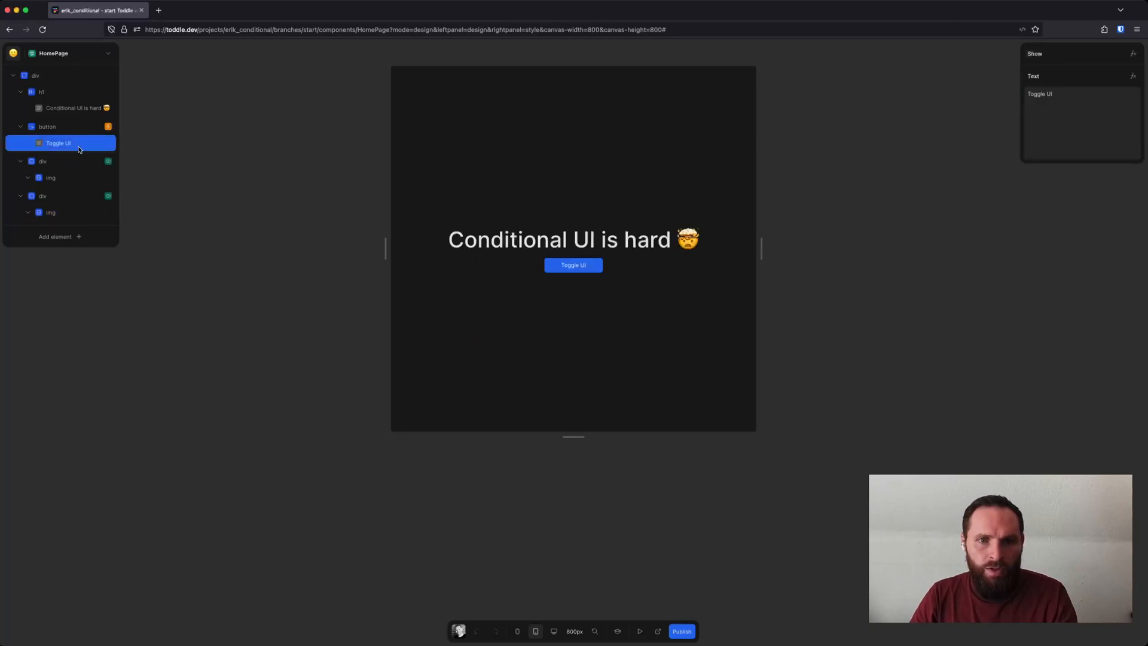
mouse_move(299, 222)
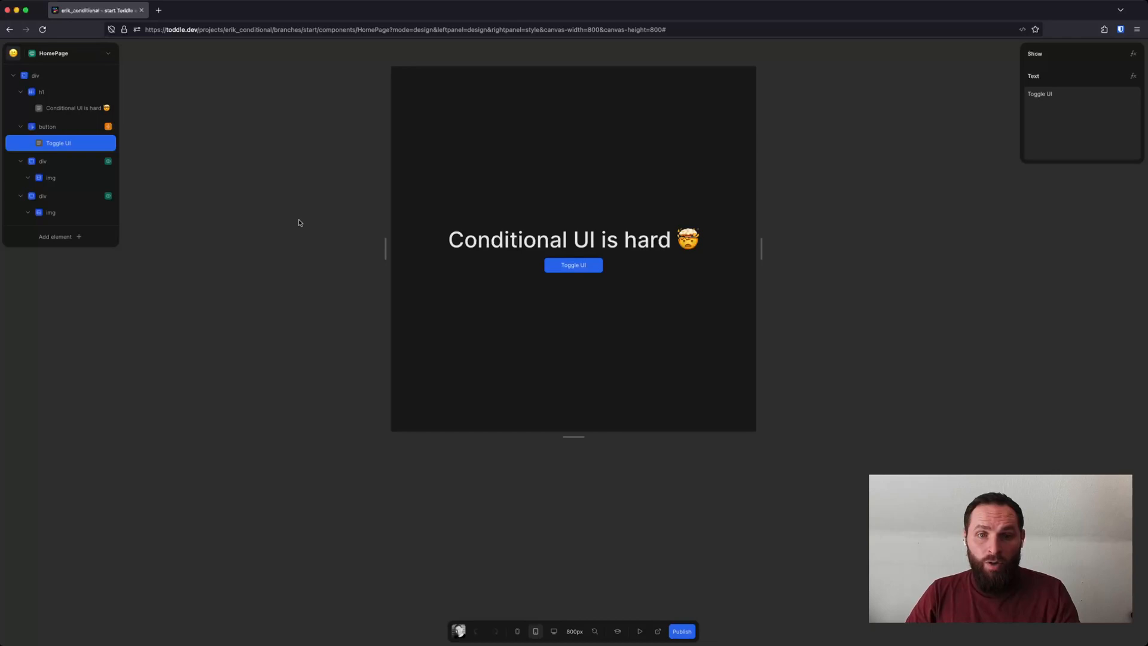
mouse_move(295, 222)
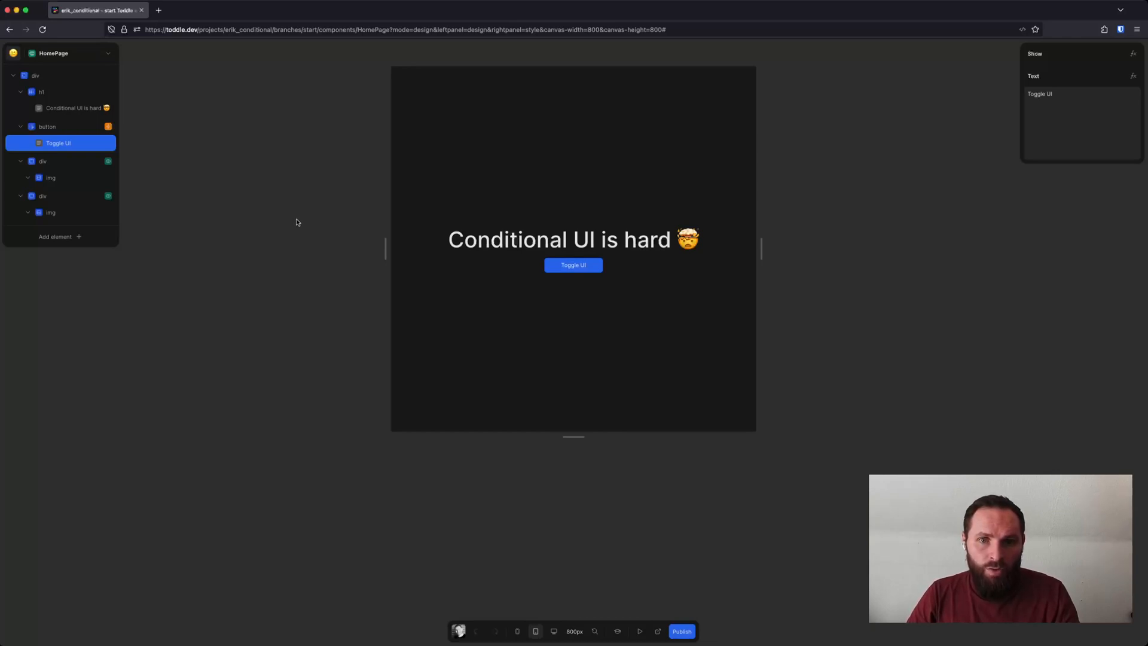